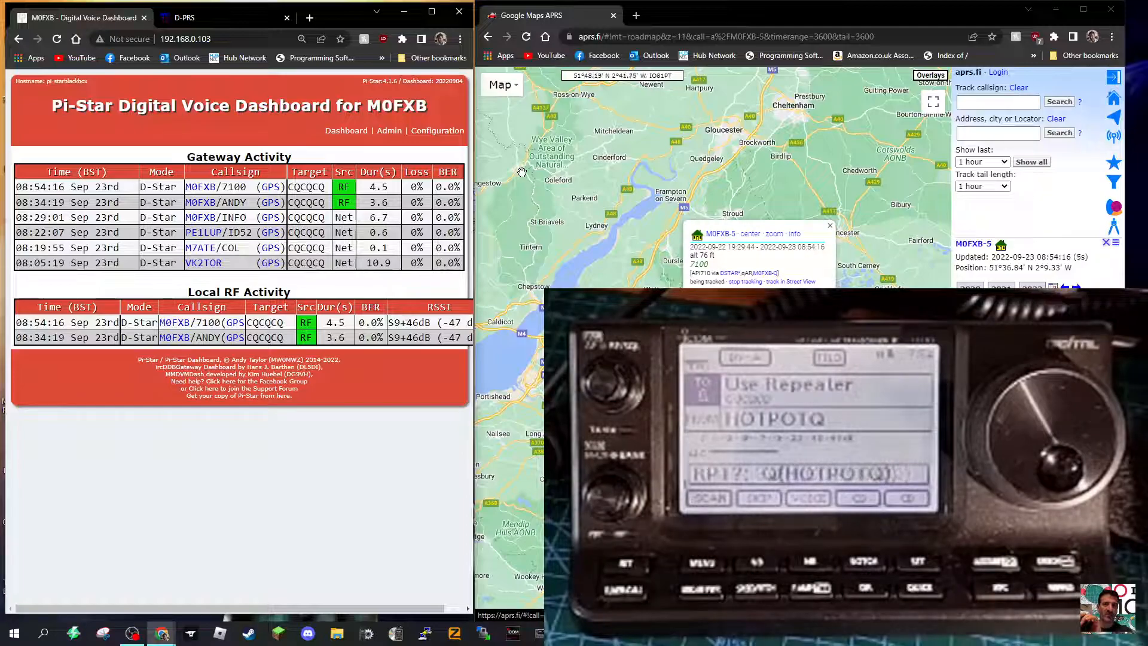
Search the callsign M0FXB-5 so the map tracks that station near Gloucester.
{"action": "left_click", "coordinate": [829, 224]}
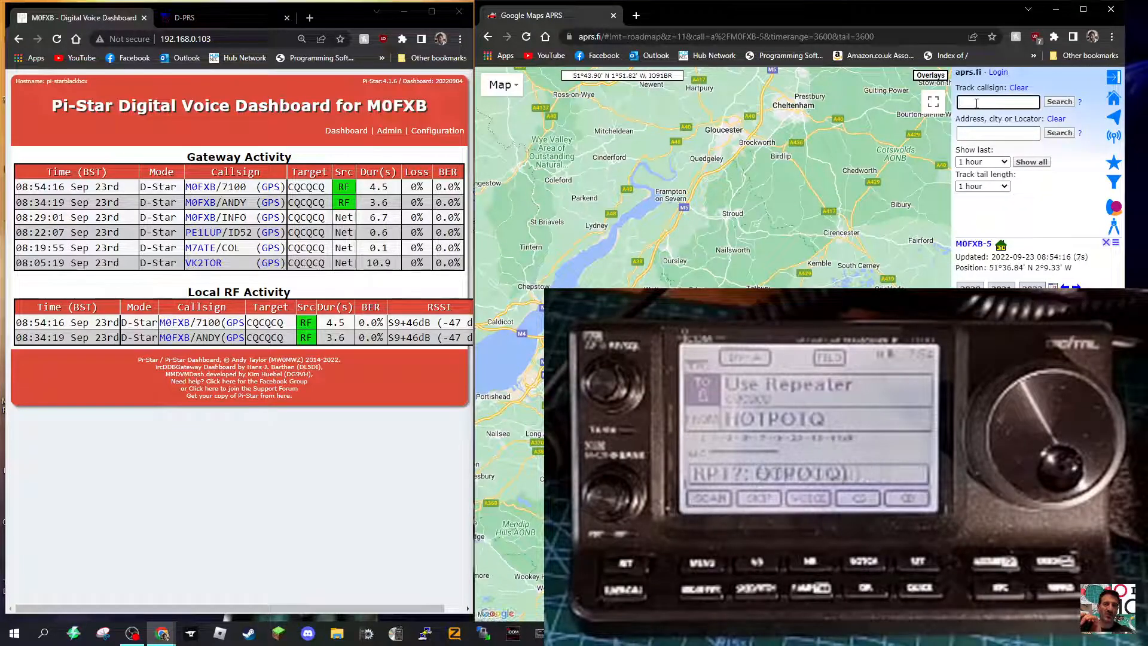
{"action": "type", "text": "m0fx"}
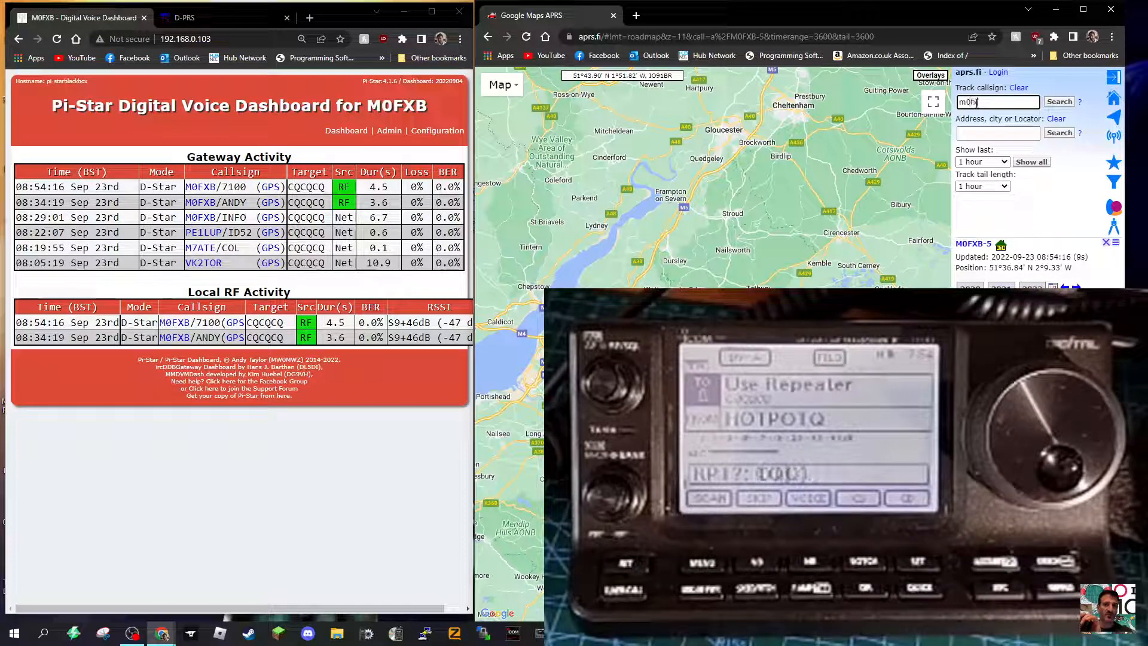
{"action": "type", "text": "b-5"}
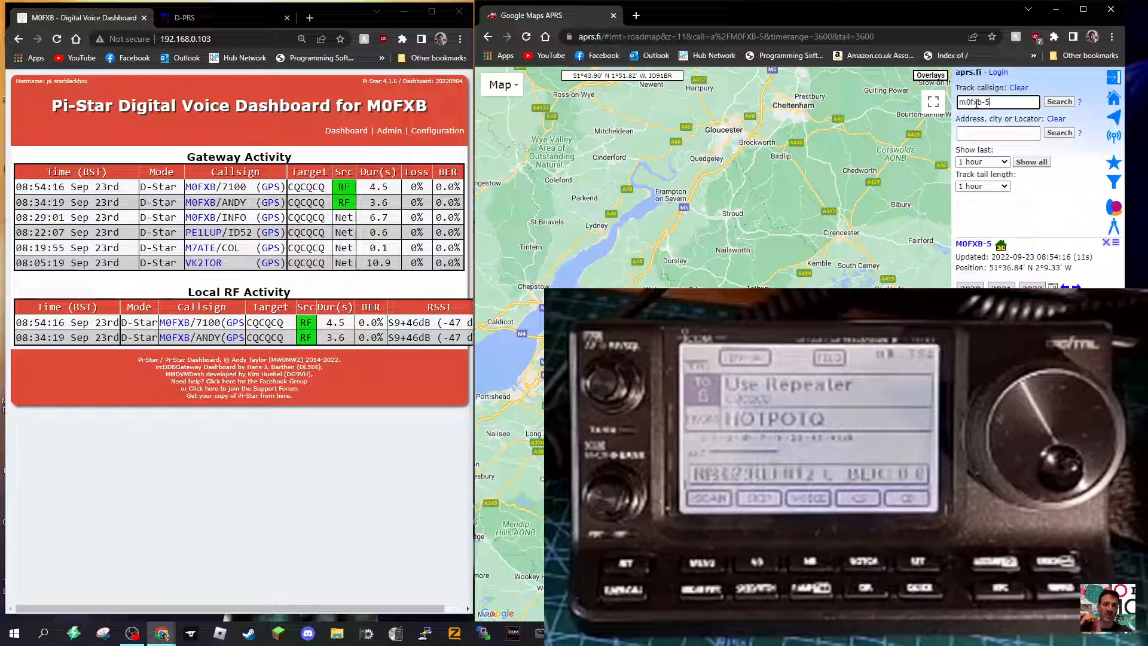
{"action": "left_click", "coordinate": [1058, 102]}
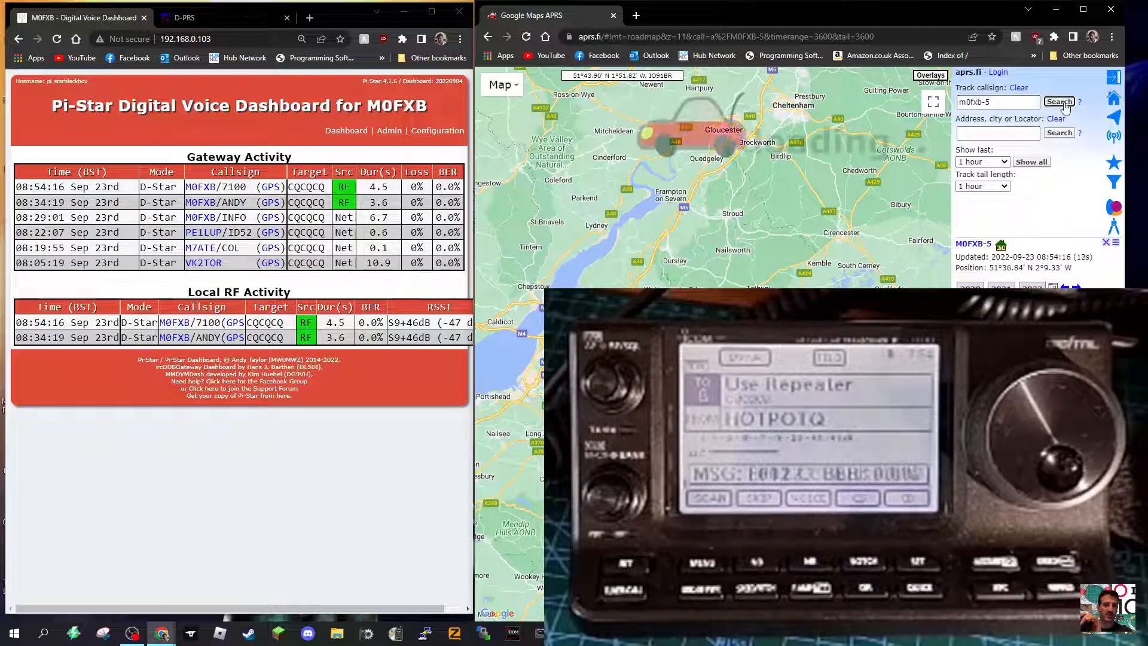